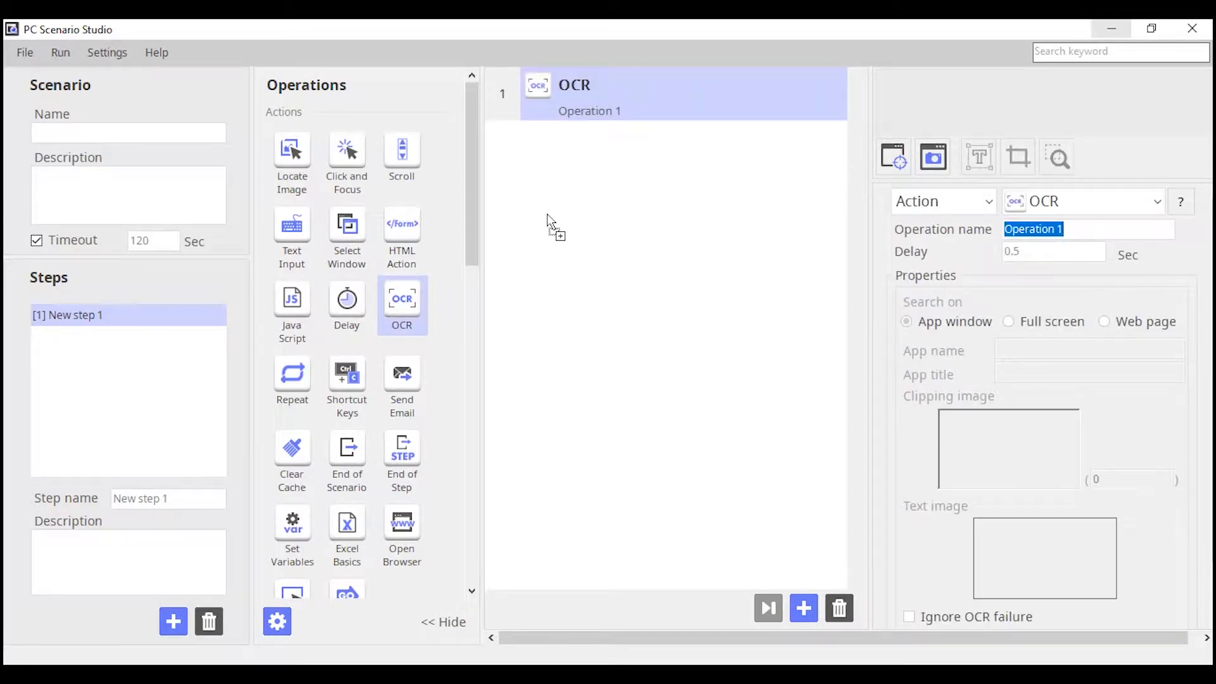
pyautogui.moveTo(556, 284)
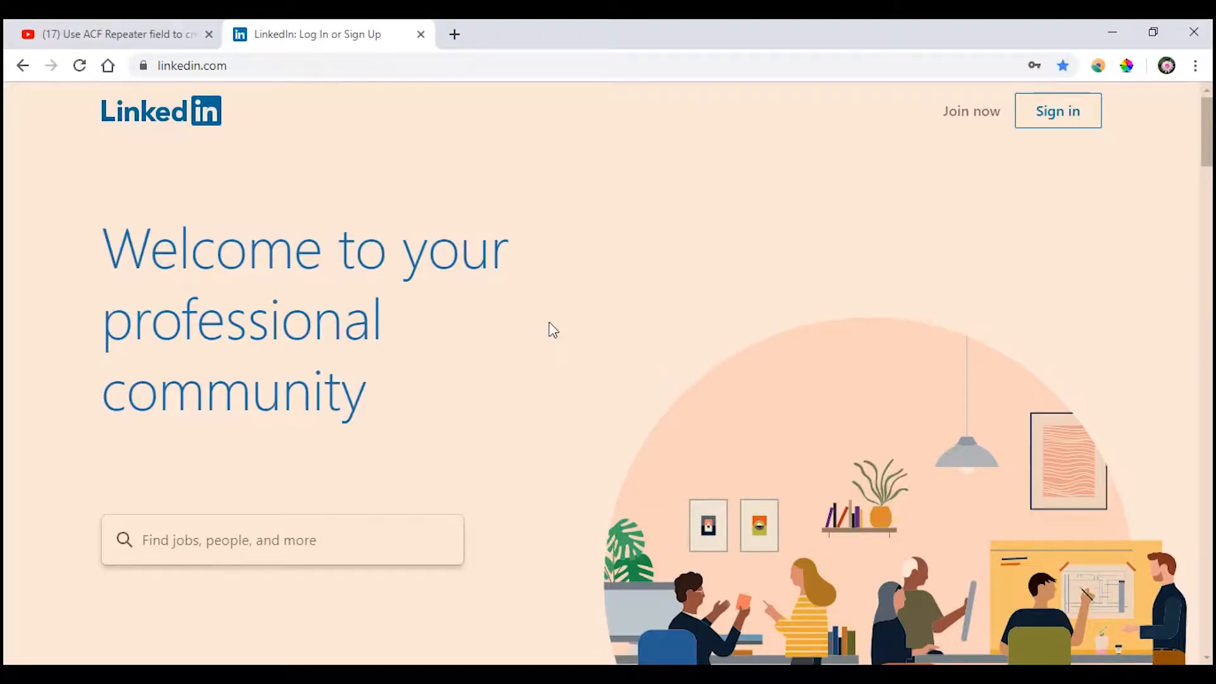
pyautogui.moveTo(555, 324)
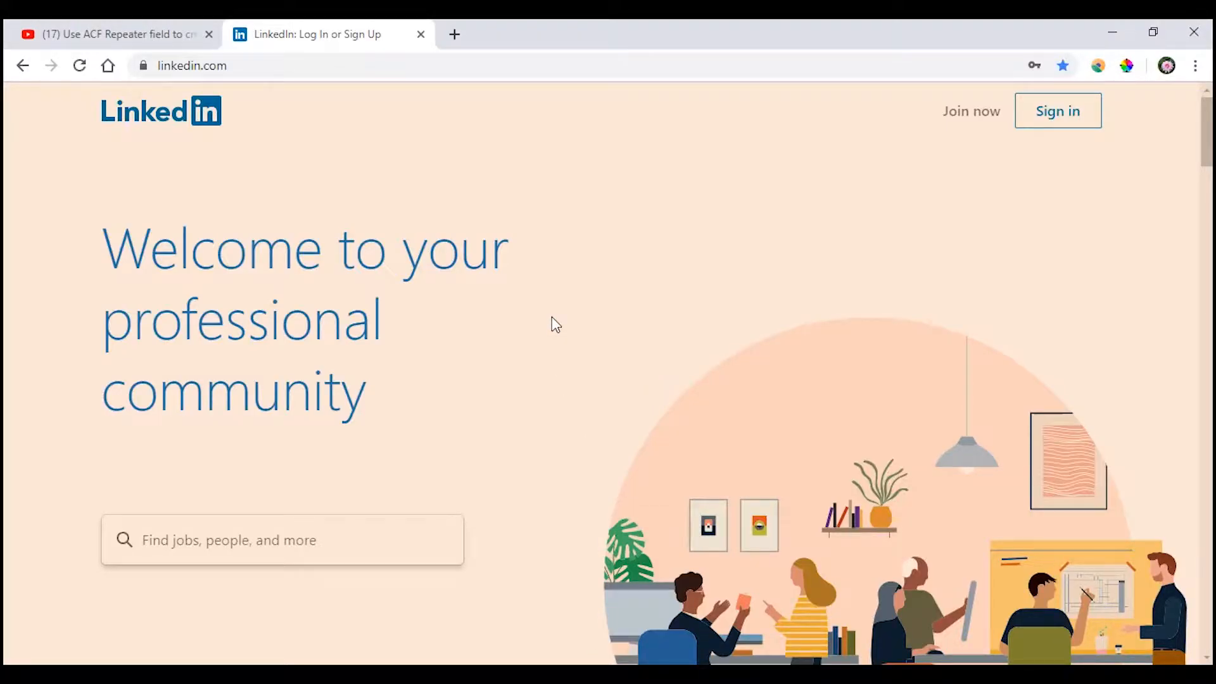
pyautogui.moveTo(558, 229)
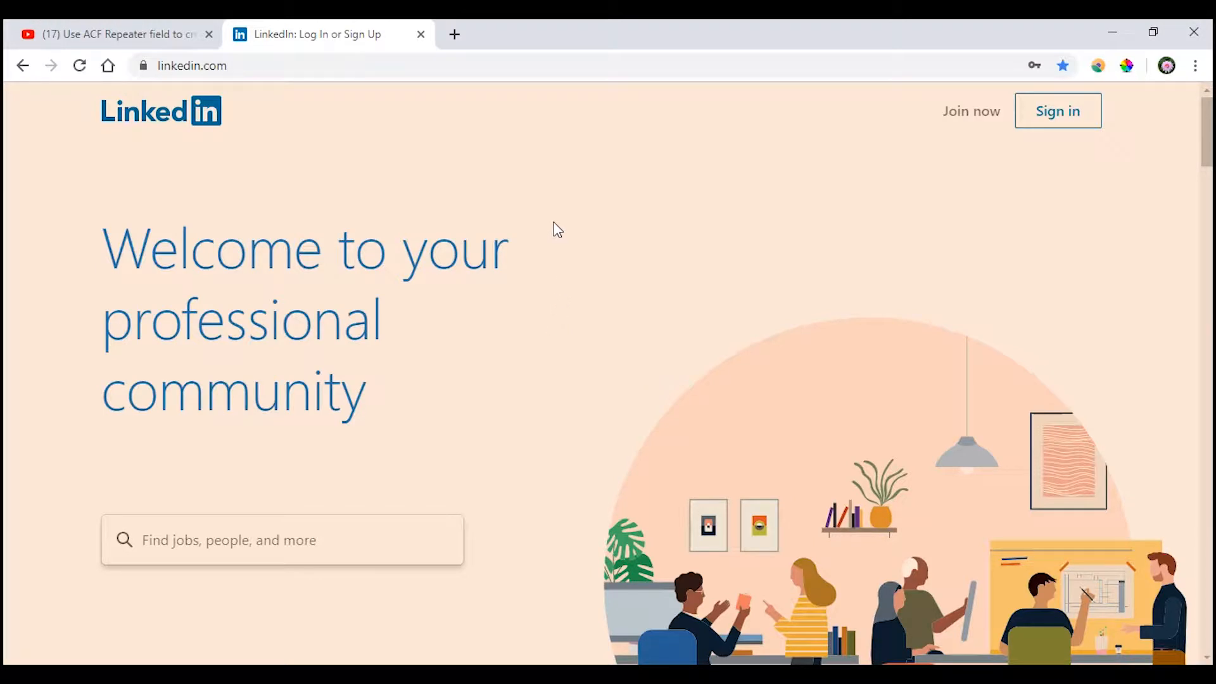
pyautogui.moveTo(121, 124)
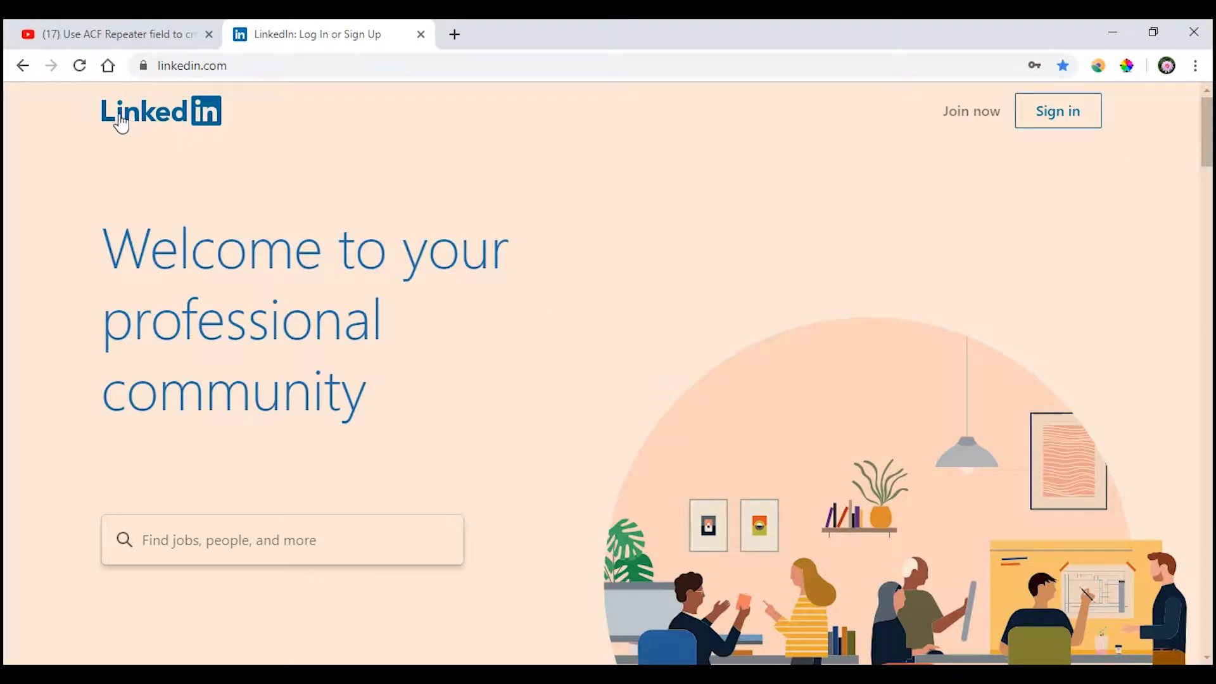
pyautogui.moveTo(114, 124)
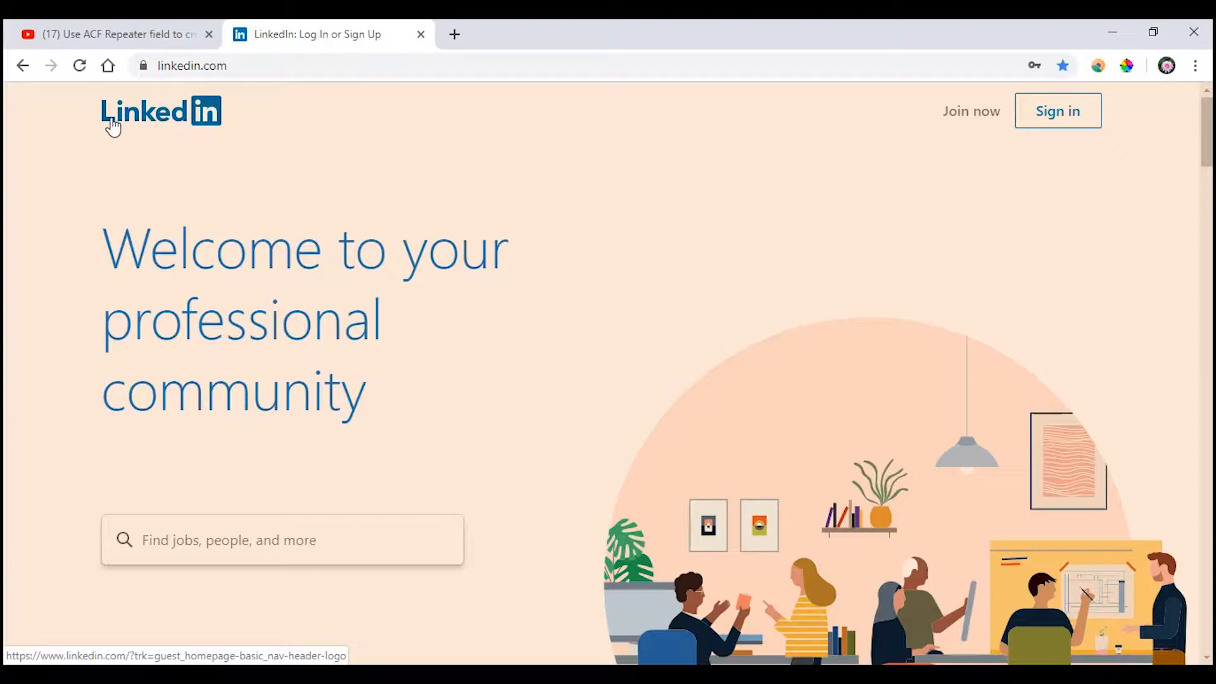
pyautogui.moveTo(203, 128)
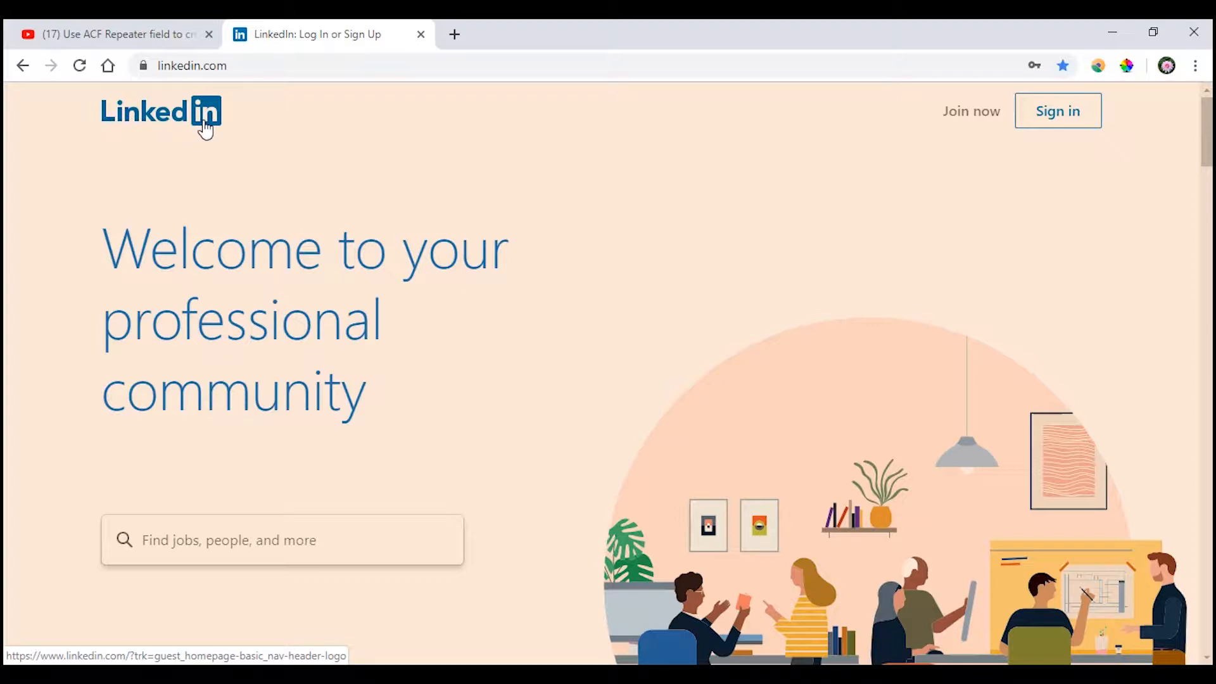
pyautogui.moveTo(198, 130)
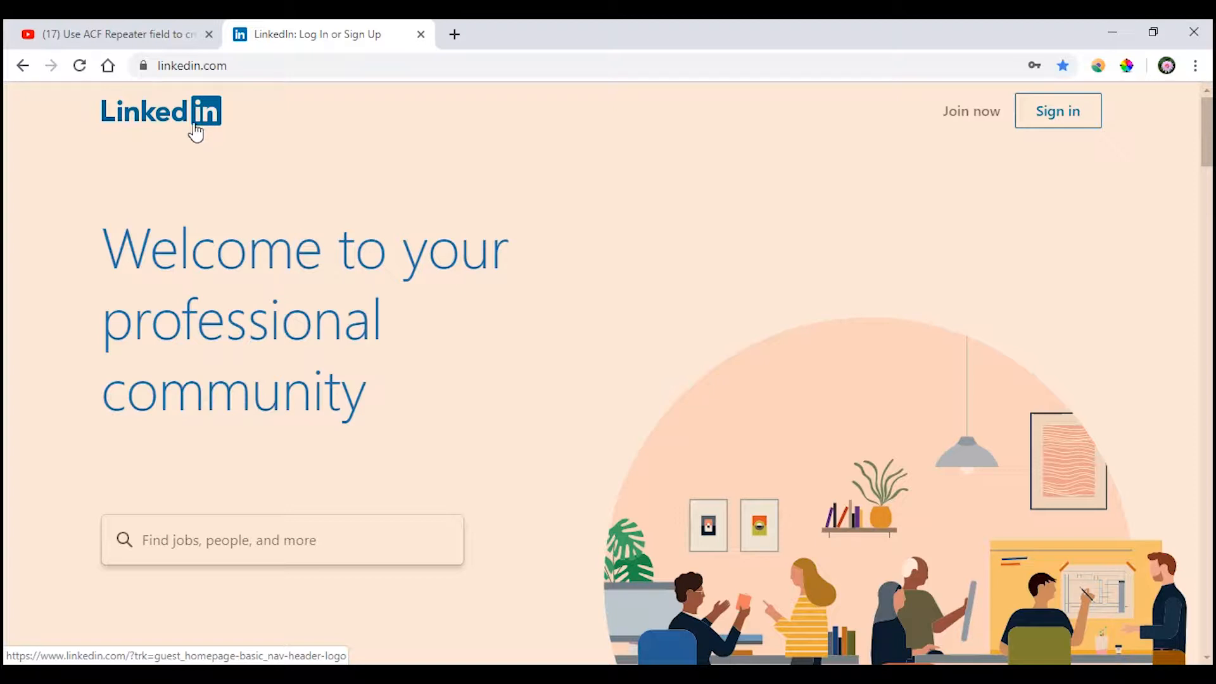
pyautogui.moveTo(201, 130)
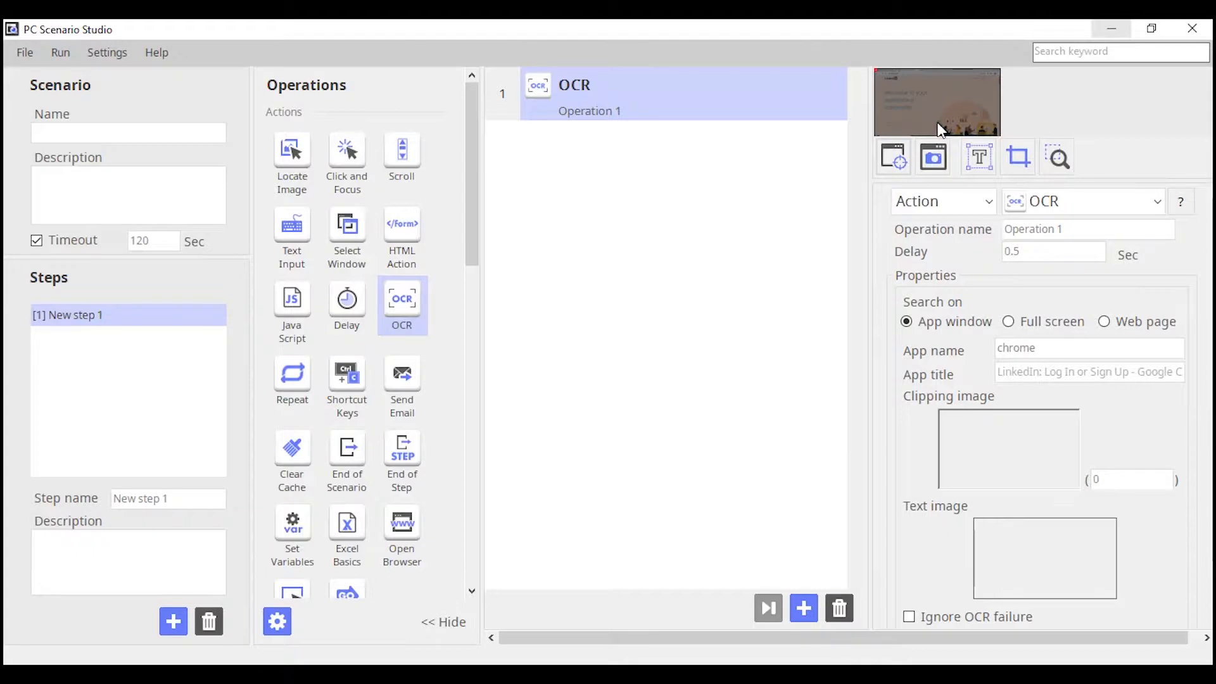
# Set the OCR clipping image to the LinkedIn 'in' logo region in the Chrome capture
pyautogui.click(978, 156)
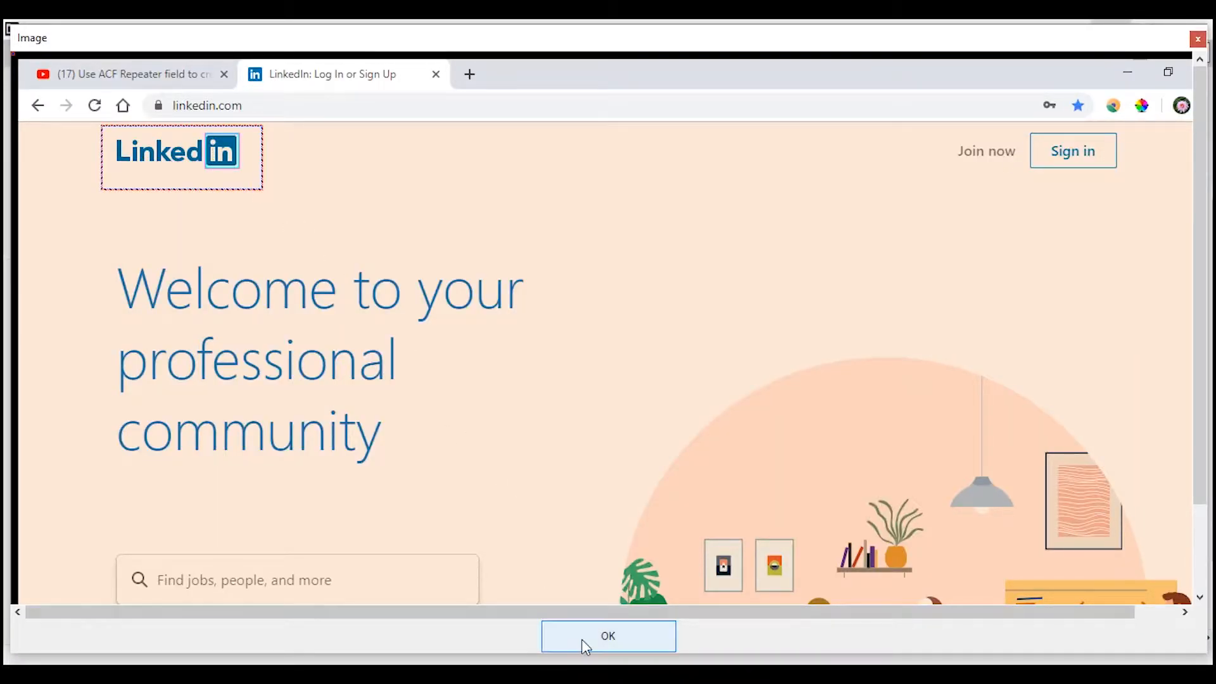
pyautogui.click(608, 636)
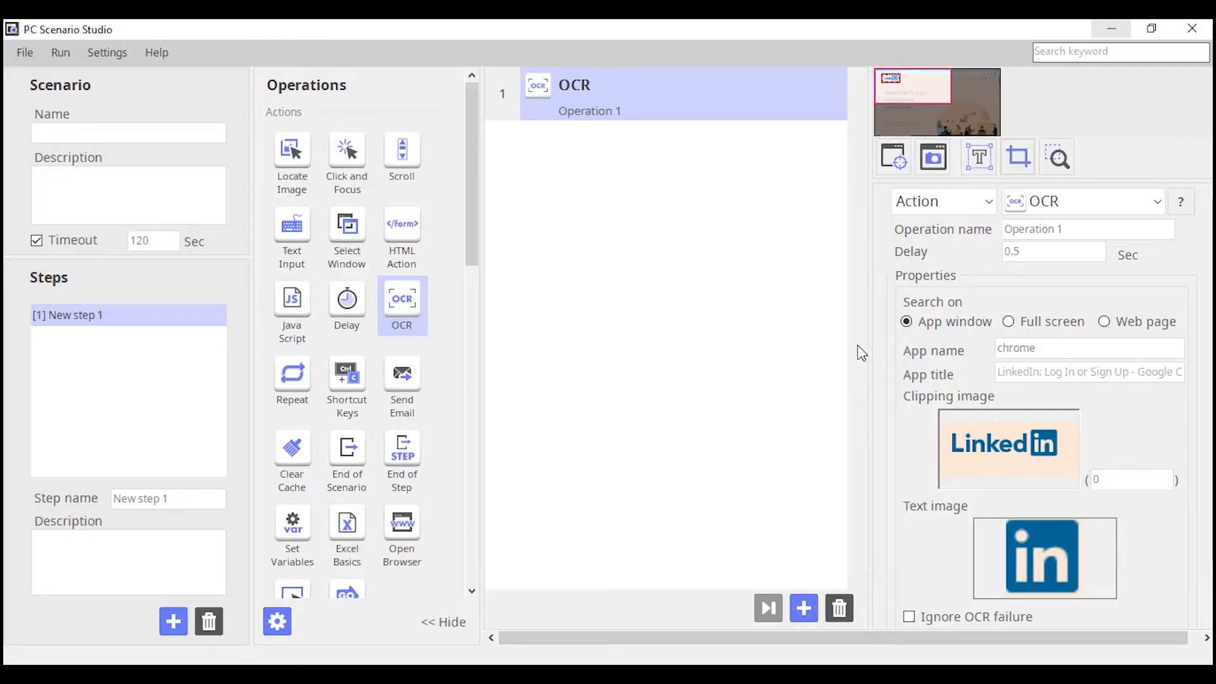
pyautogui.moveTo(926, 427)
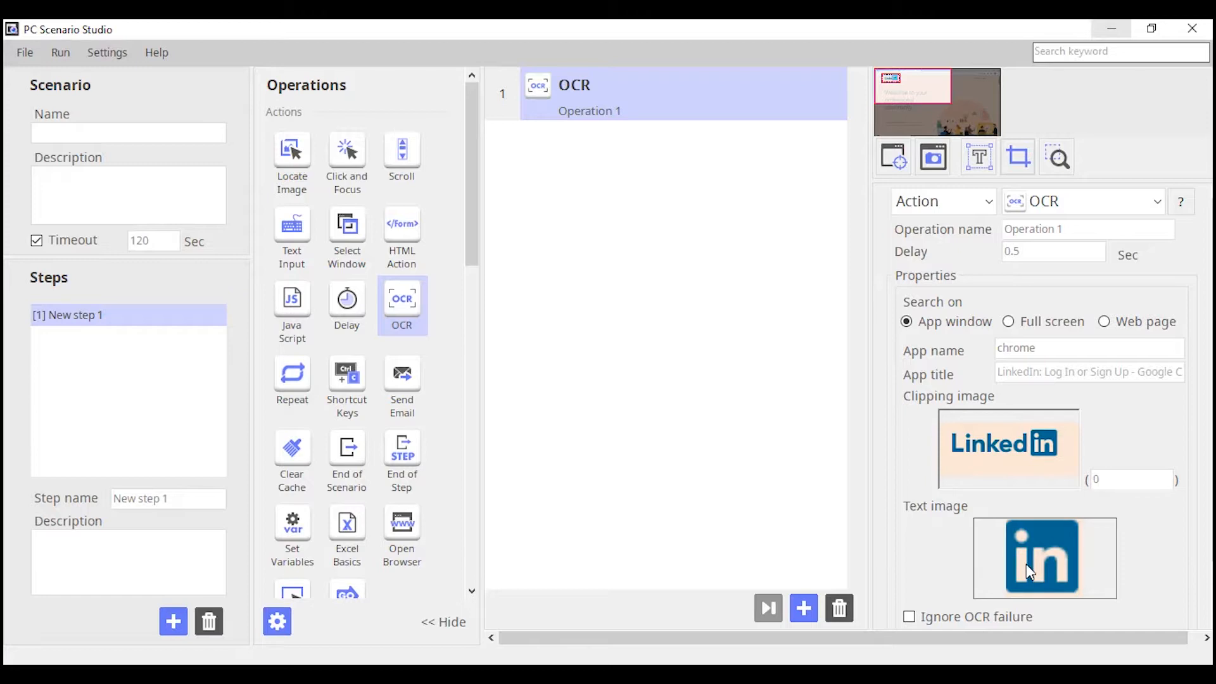
pyautogui.moveTo(1151, 435)
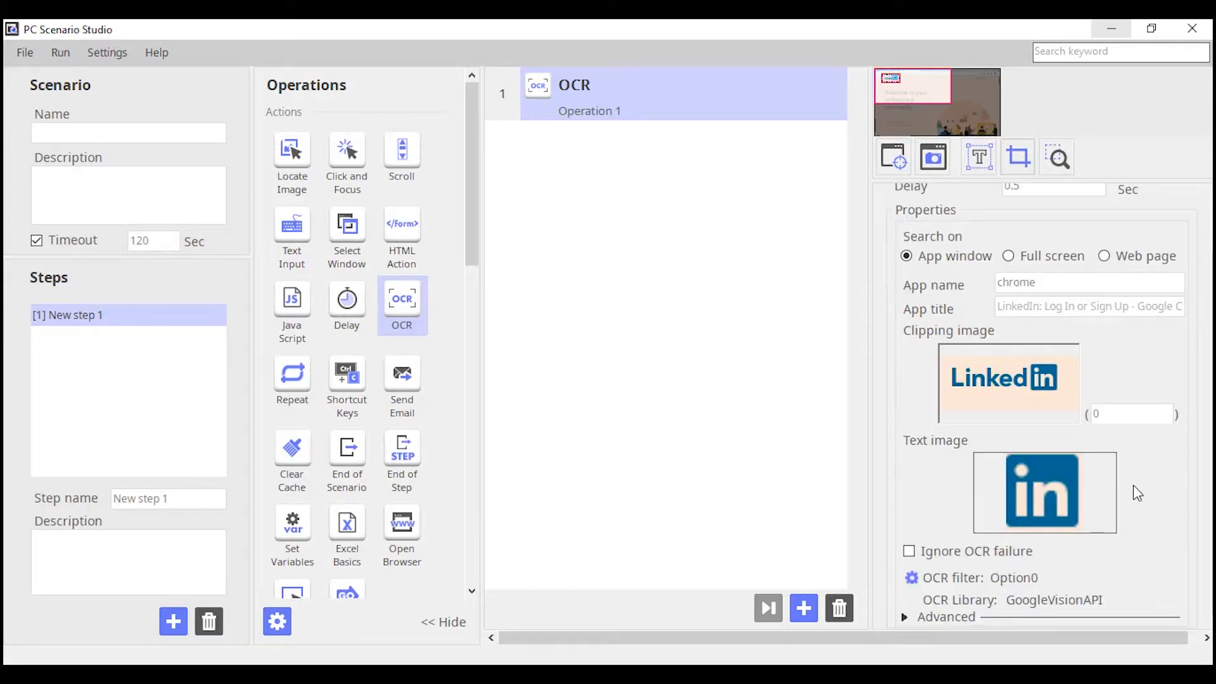
pyautogui.moveTo(939, 585)
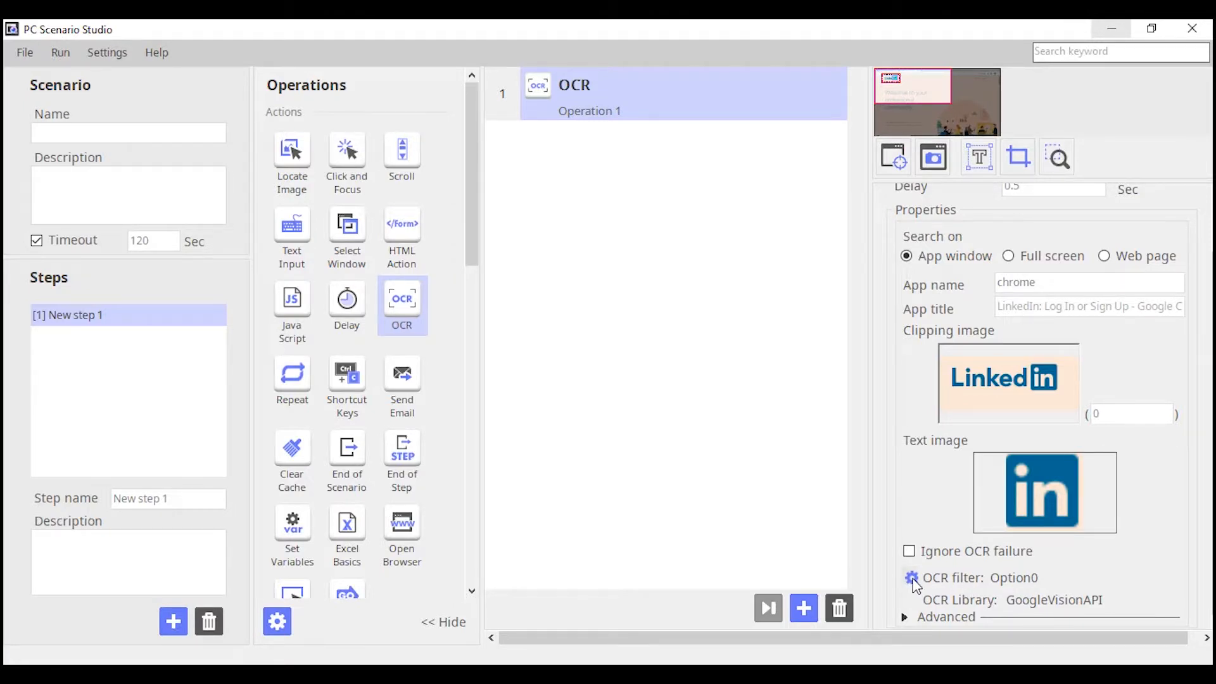
# Check the OCR recognition result, which reads the logo as 'in'
pyautogui.click(911, 577)
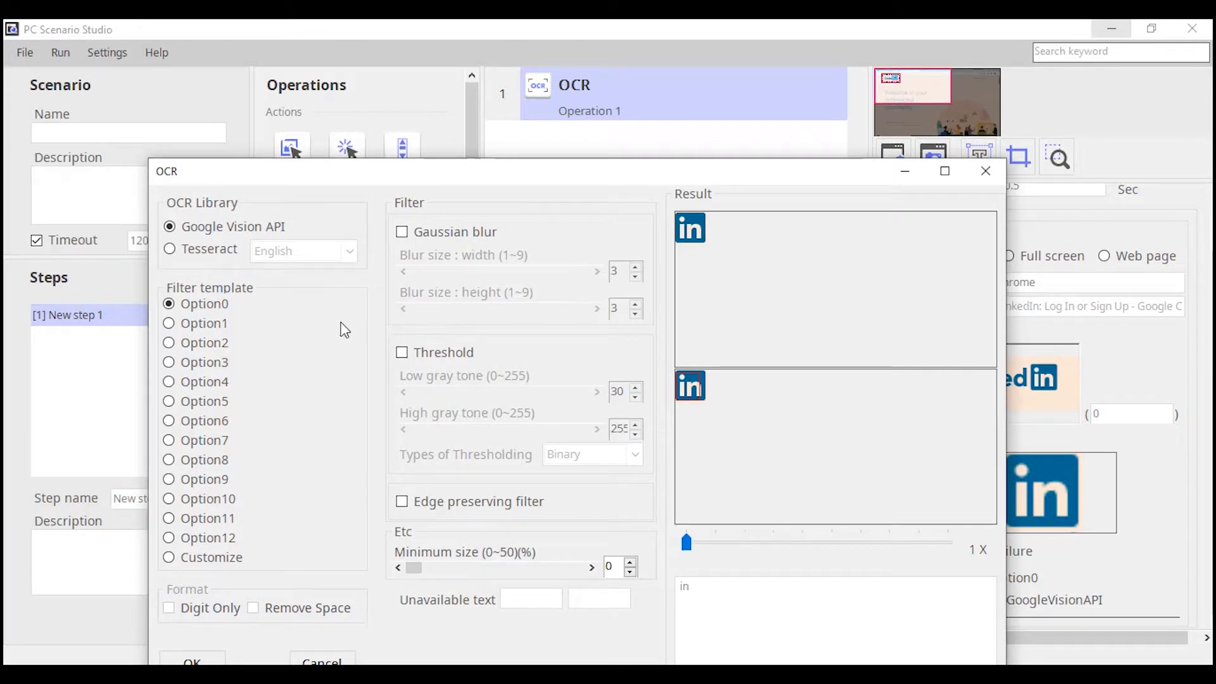
pyautogui.moveTo(183, 214)
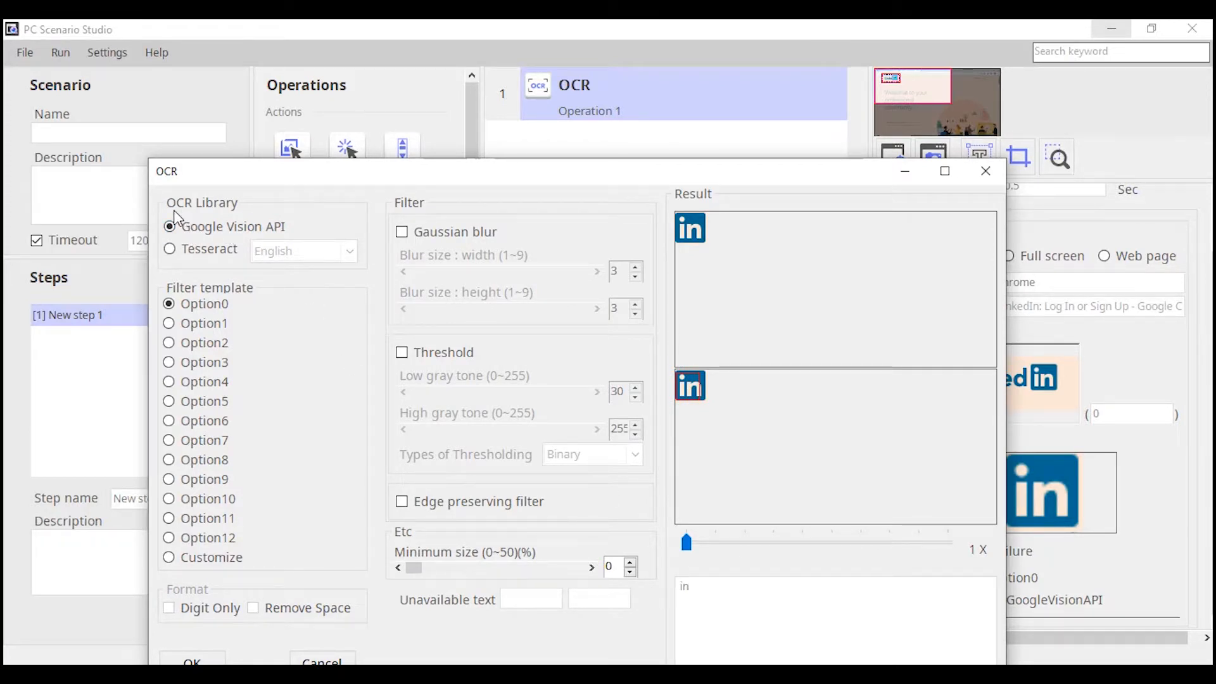
pyautogui.moveTo(214, 246)
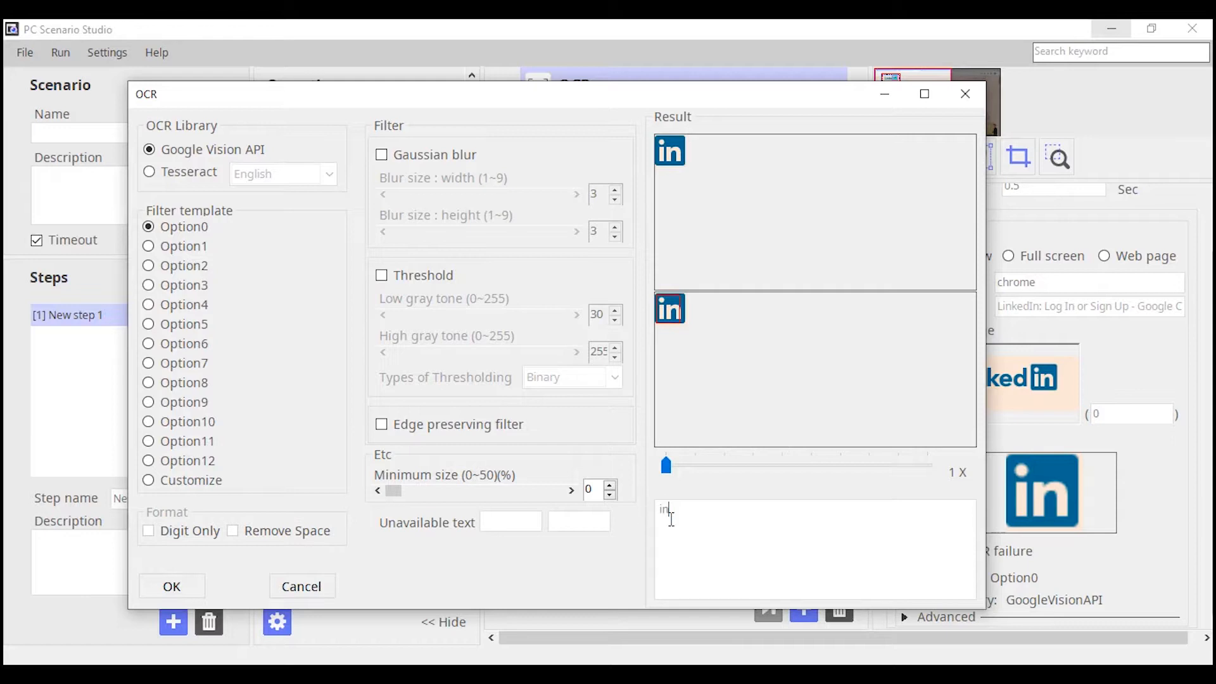
pyautogui.doubleClick(663, 509)
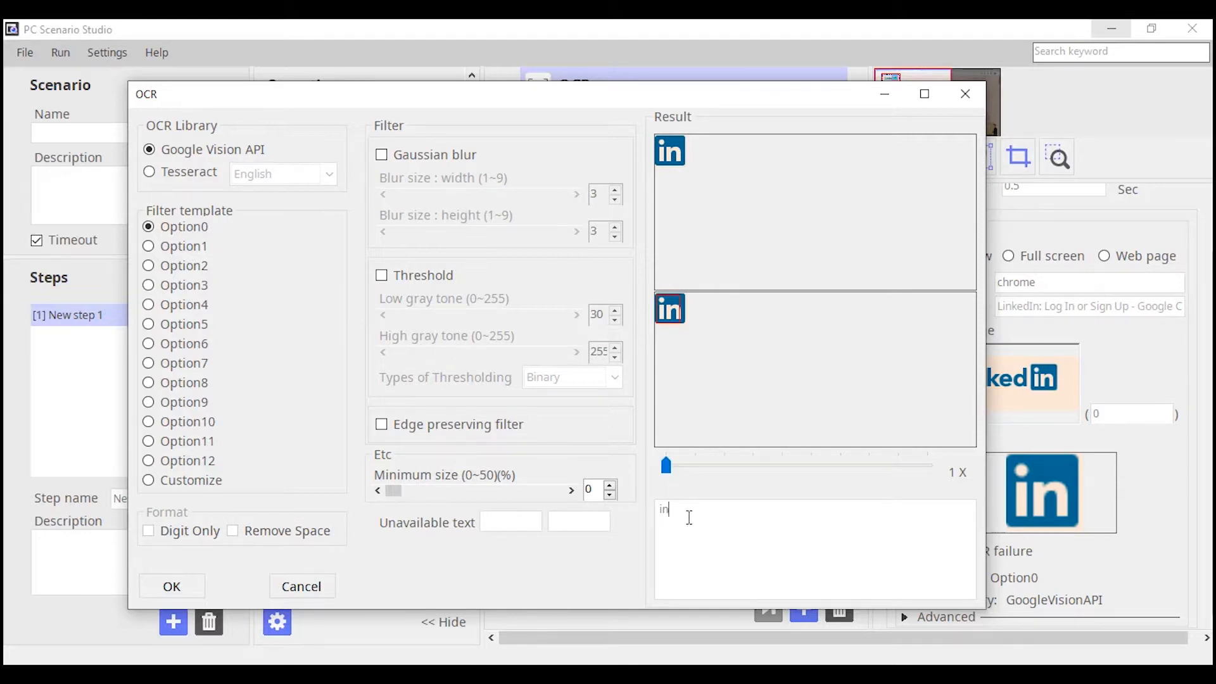
pyautogui.doubleClick(663, 508)
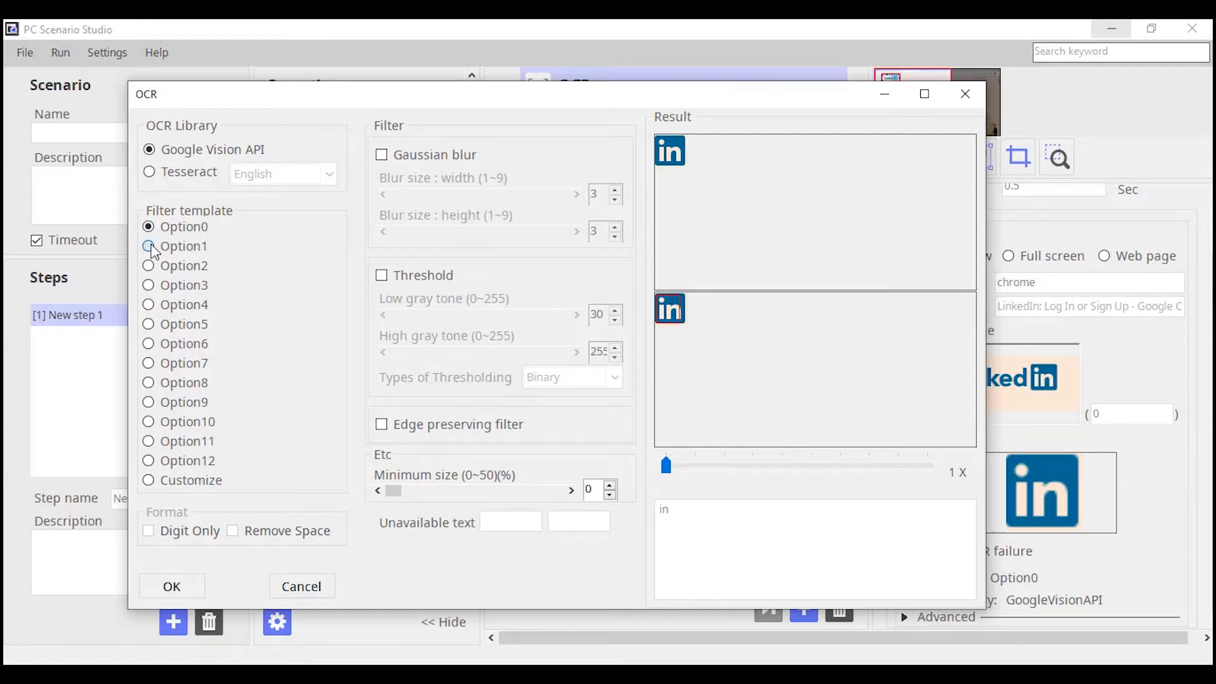
# Try other preset filter templates, then settle on the unfiltered Option0 template
pyautogui.click(148, 265)
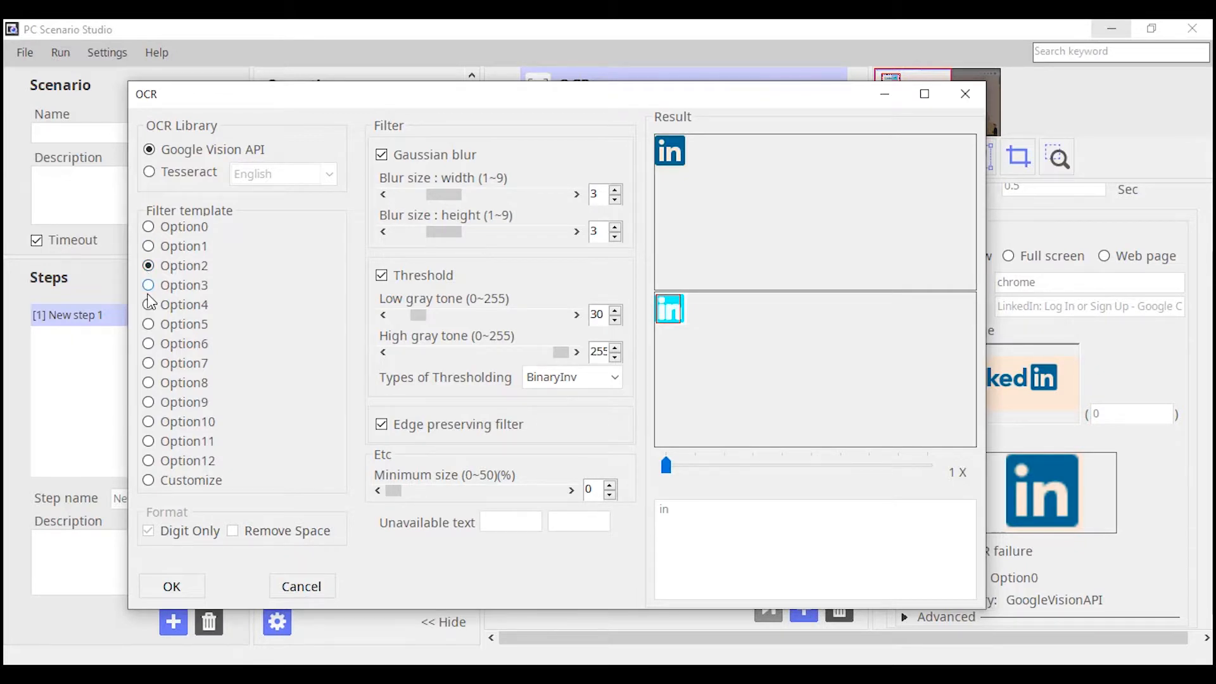
pyautogui.click(149, 285)
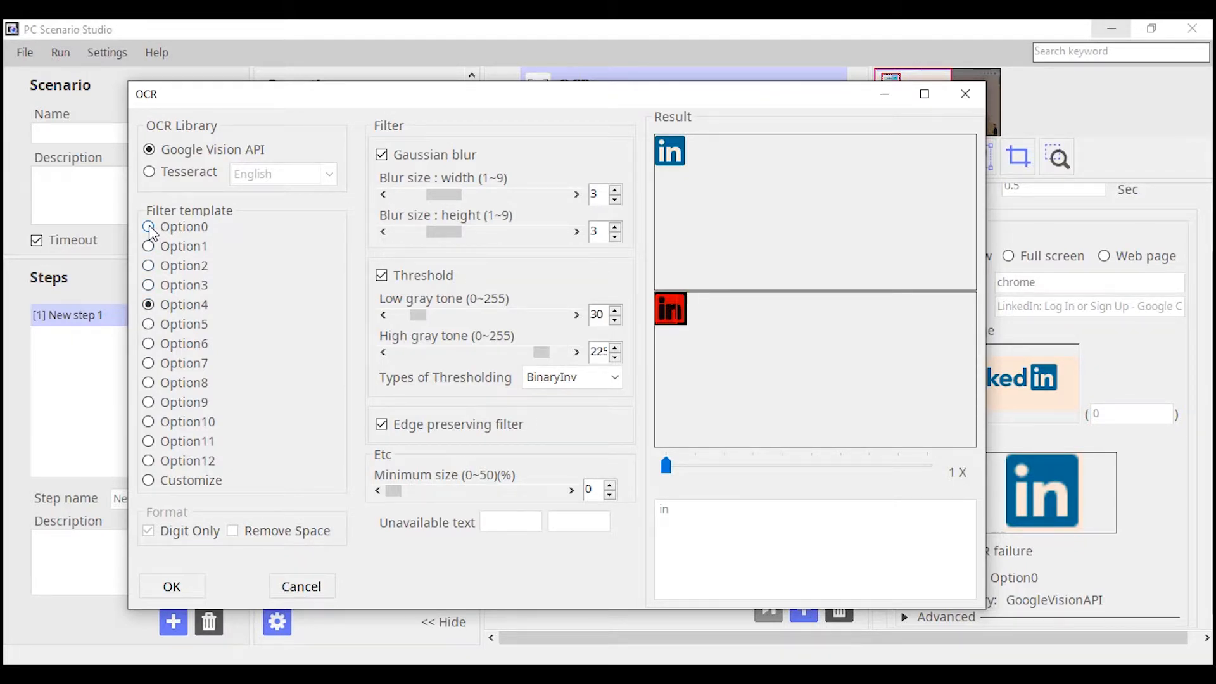
pyautogui.click(149, 227)
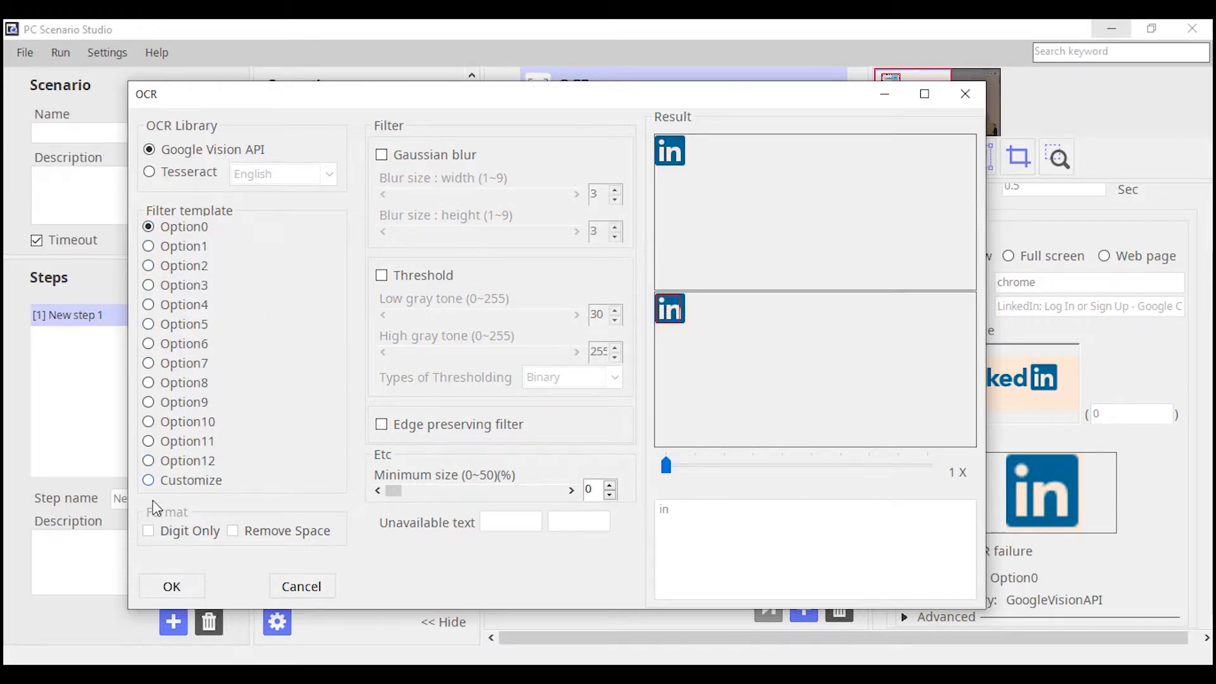
# Confirm the OCR settings and add a Run Program operation with file path 'Notepad'
pyautogui.click(171, 587)
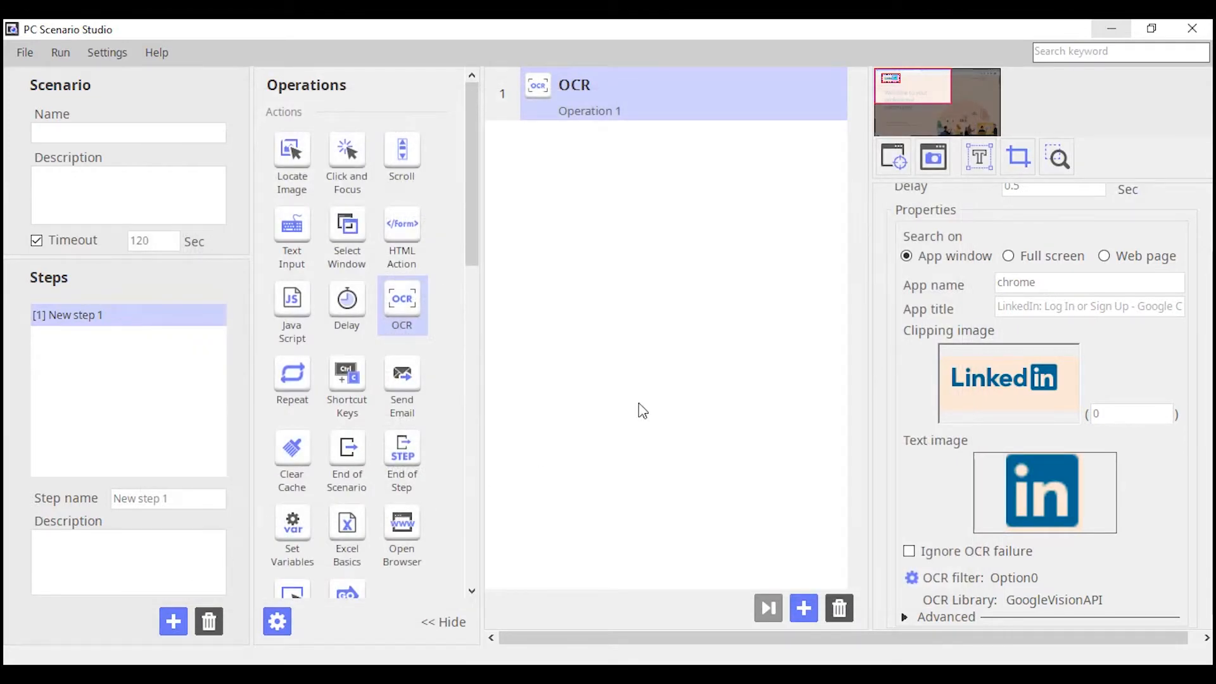
pyautogui.moveTo(549, 178)
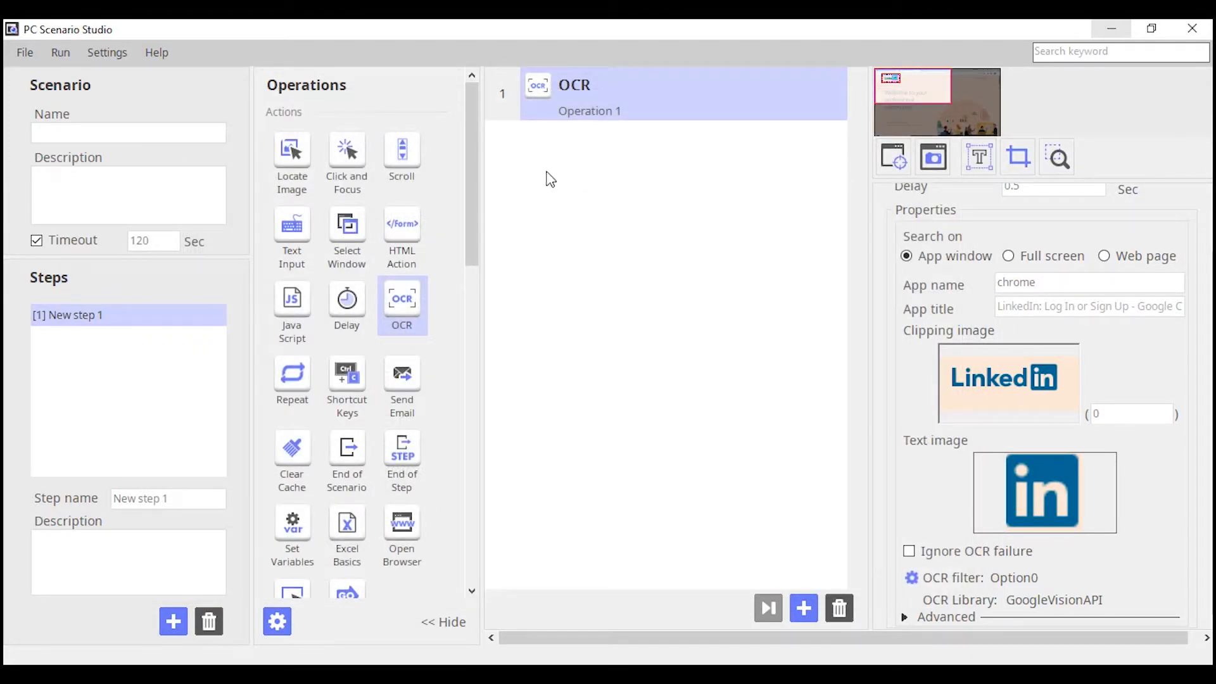
pyautogui.moveTo(961, 479)
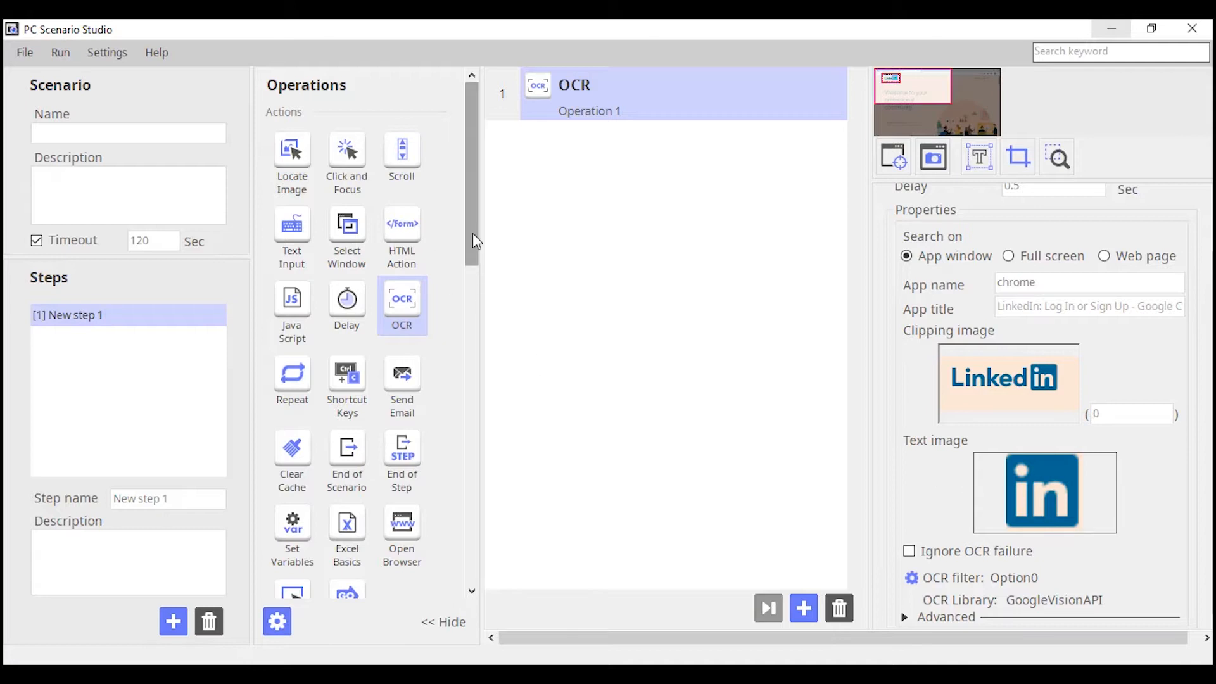
pyautogui.moveTo(475, 241)
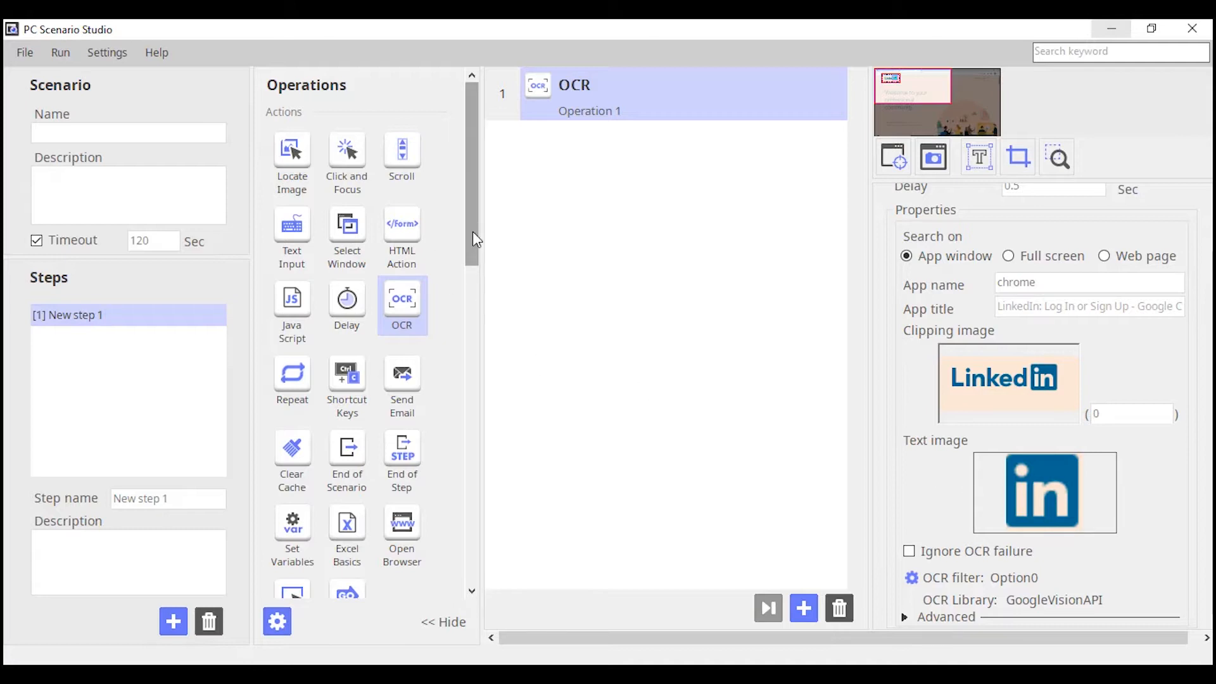
pyautogui.scroll(-3)
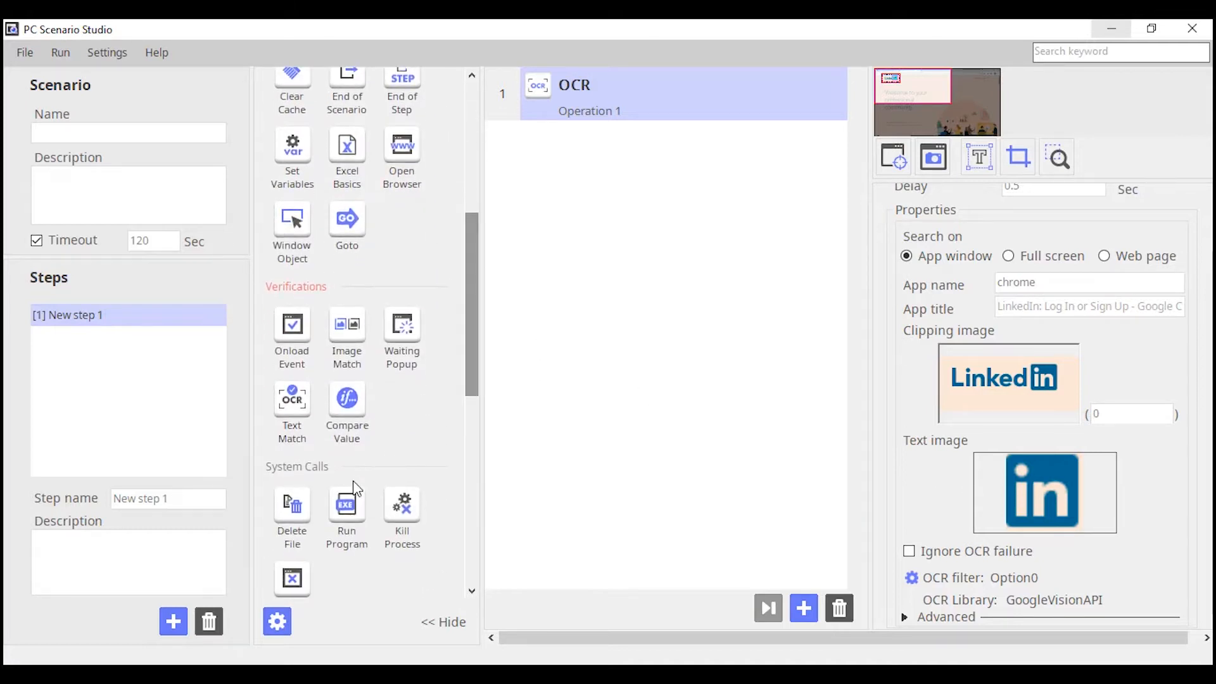
pyautogui.click(346, 511)
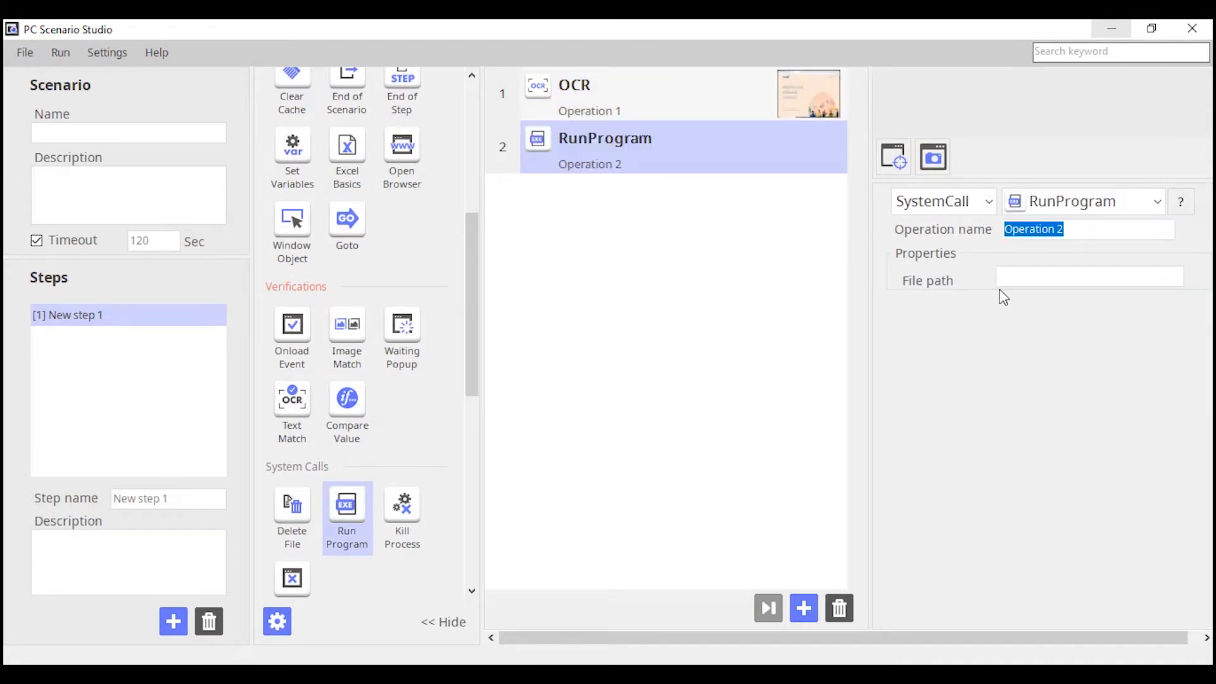
pyautogui.write('N')
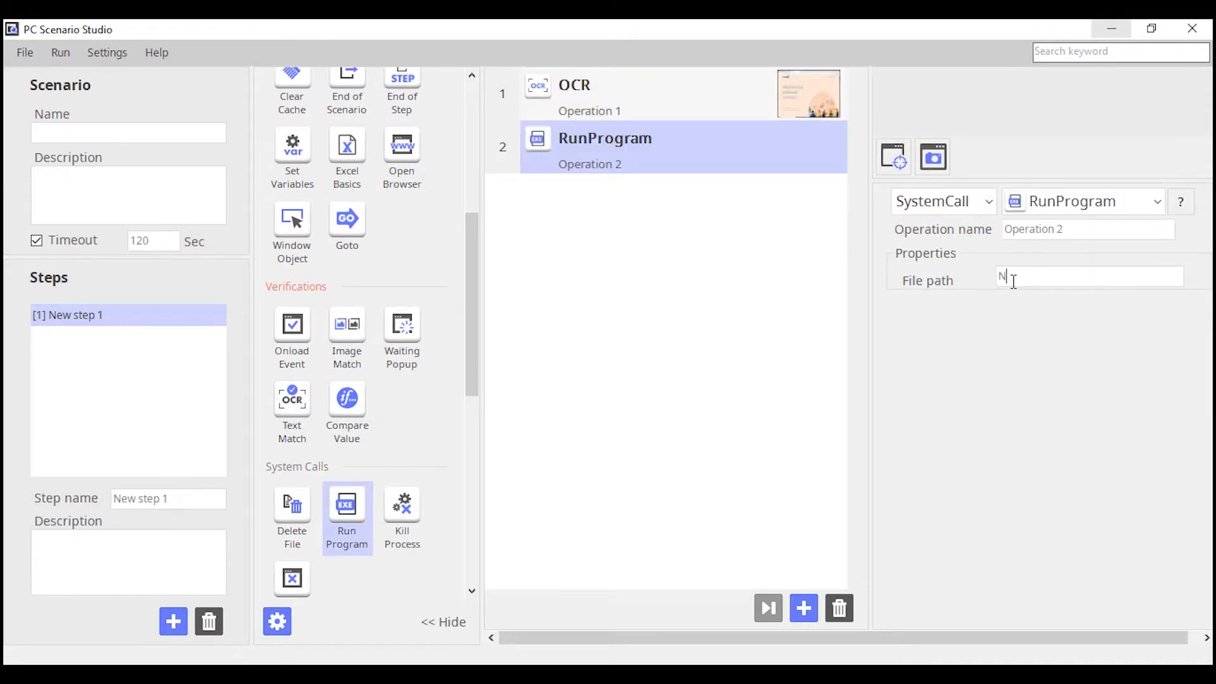
pyautogui.write('Notepad')
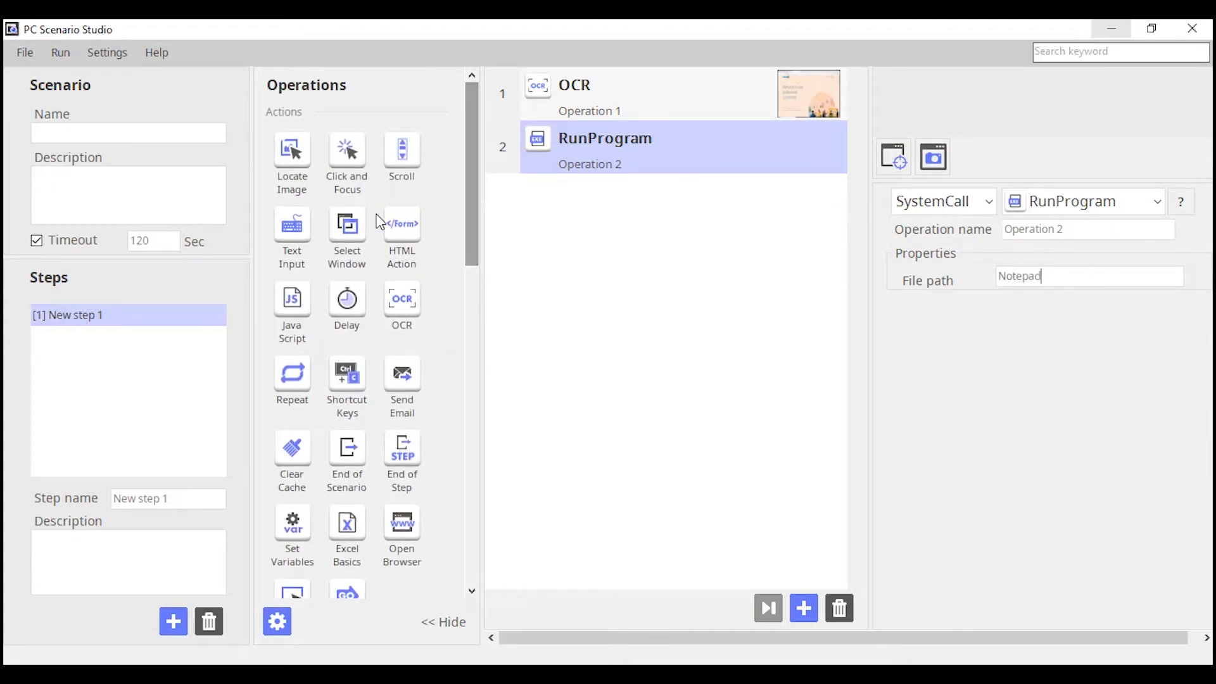
# Add a Text Input operation whose input type is SavedText
pyautogui.click(291, 233)
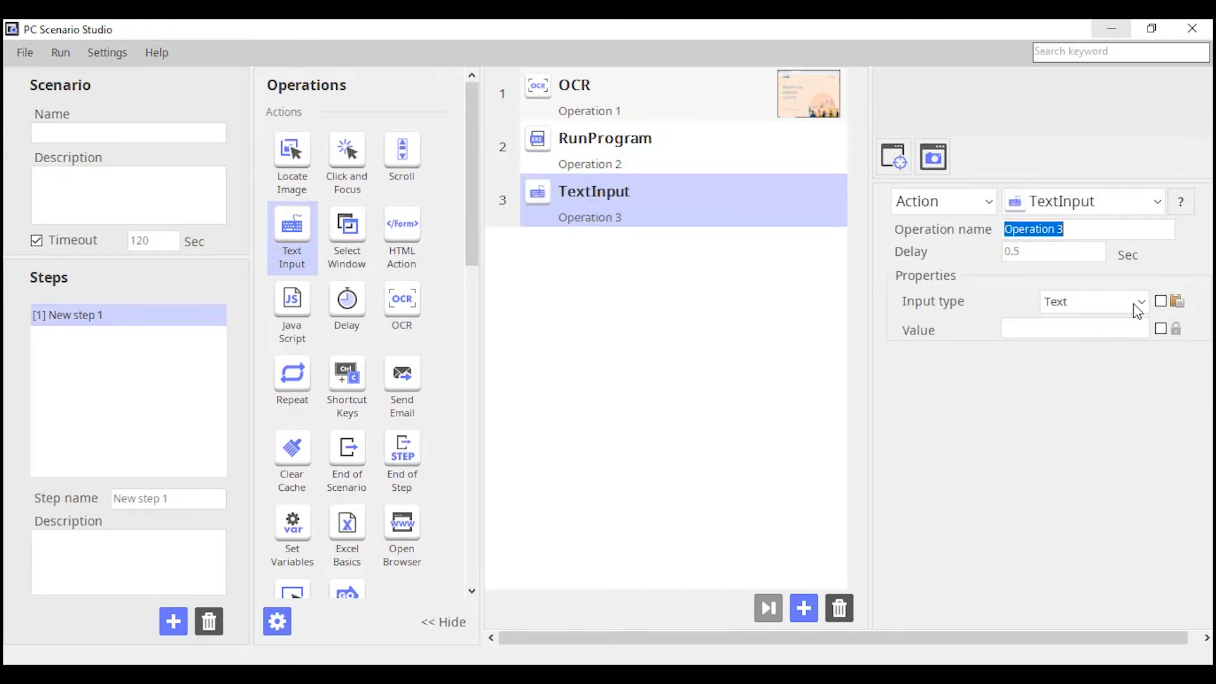
pyautogui.click(1140, 301)
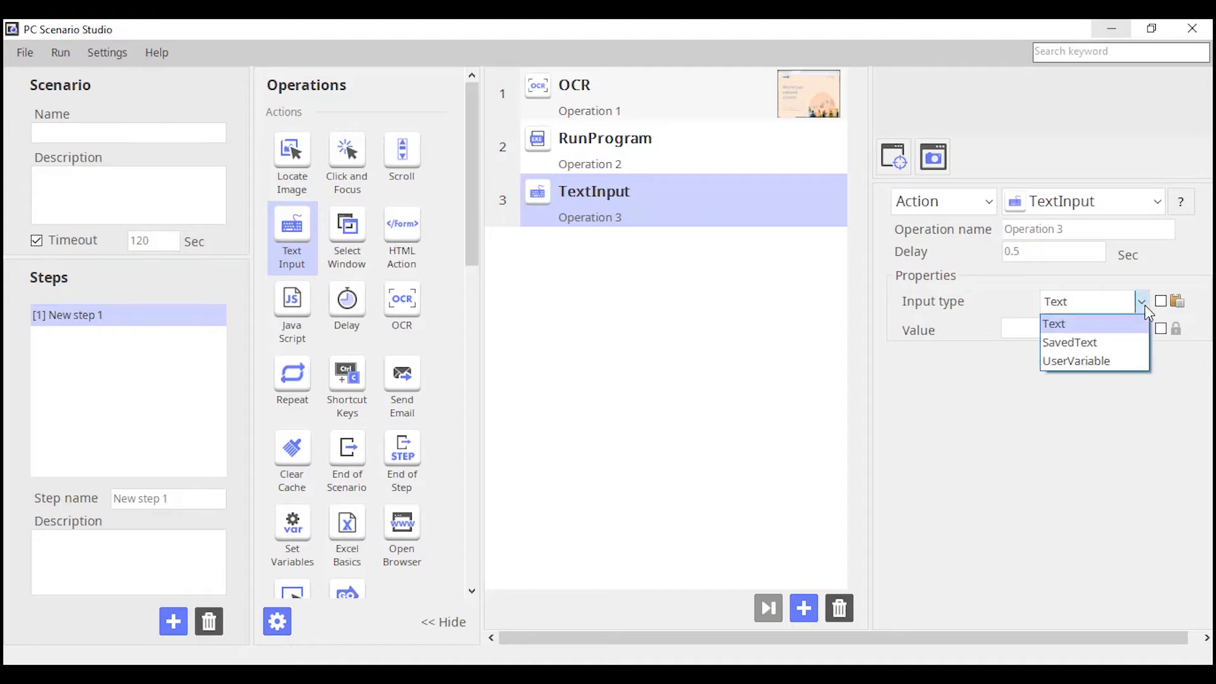
pyautogui.moveTo(1070, 342)
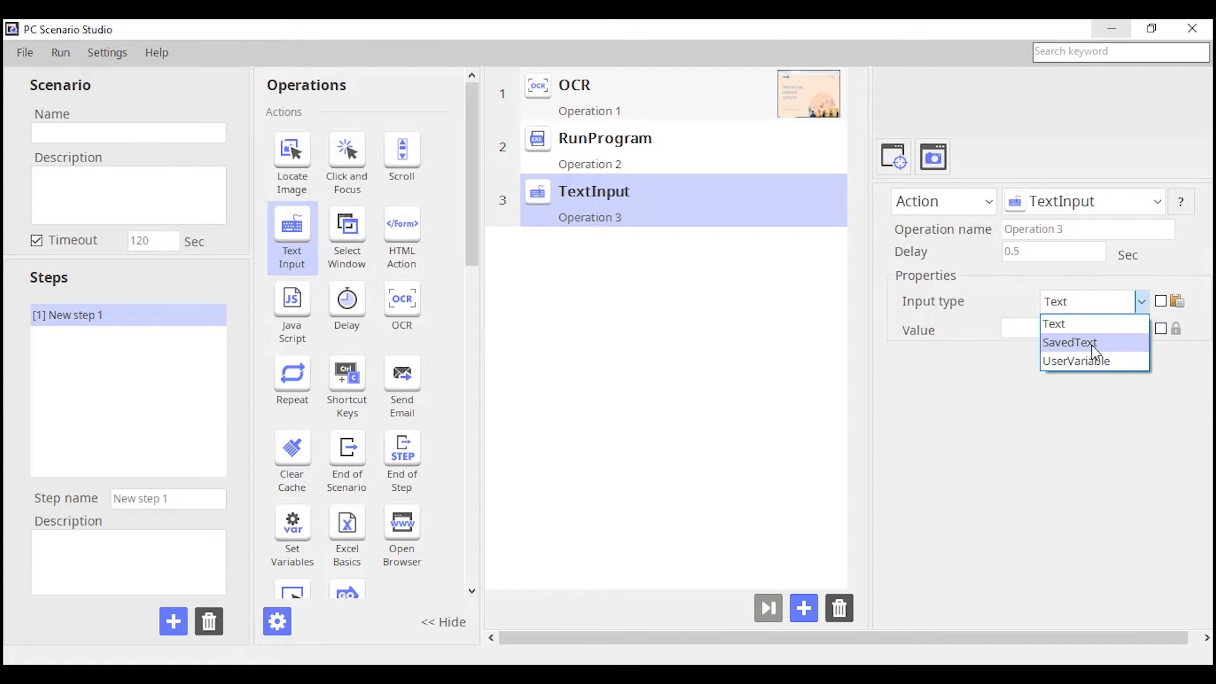
pyautogui.click(1069, 342)
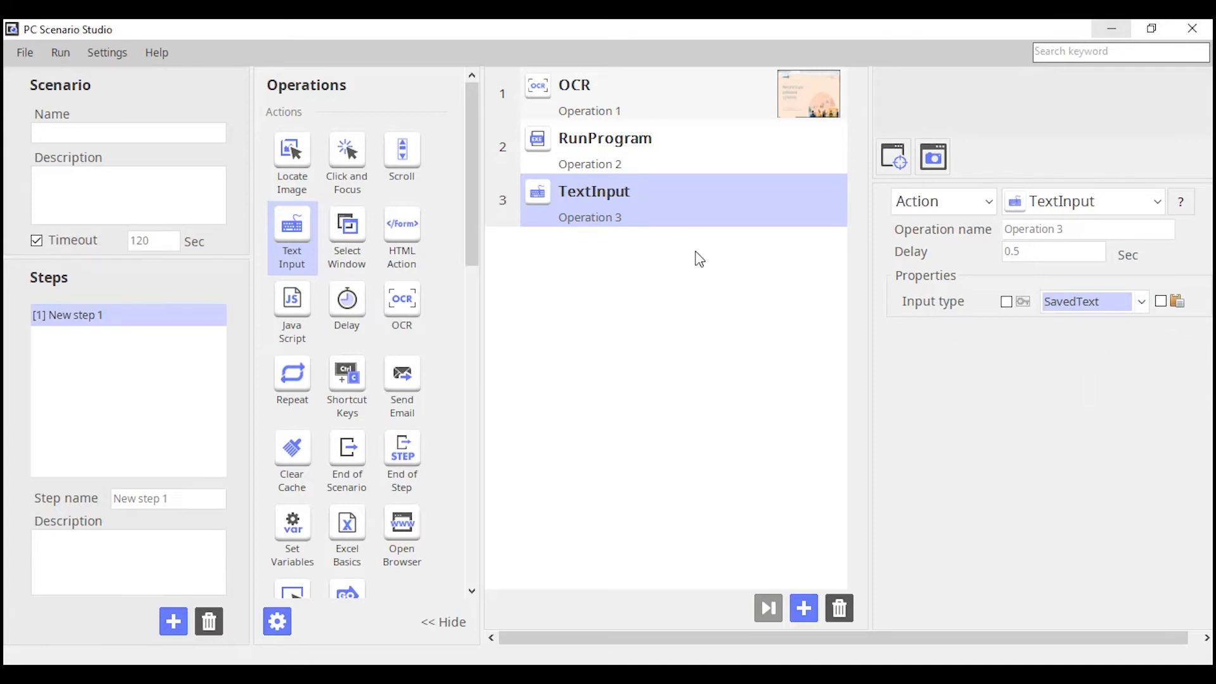
pyautogui.moveTo(59, 51)
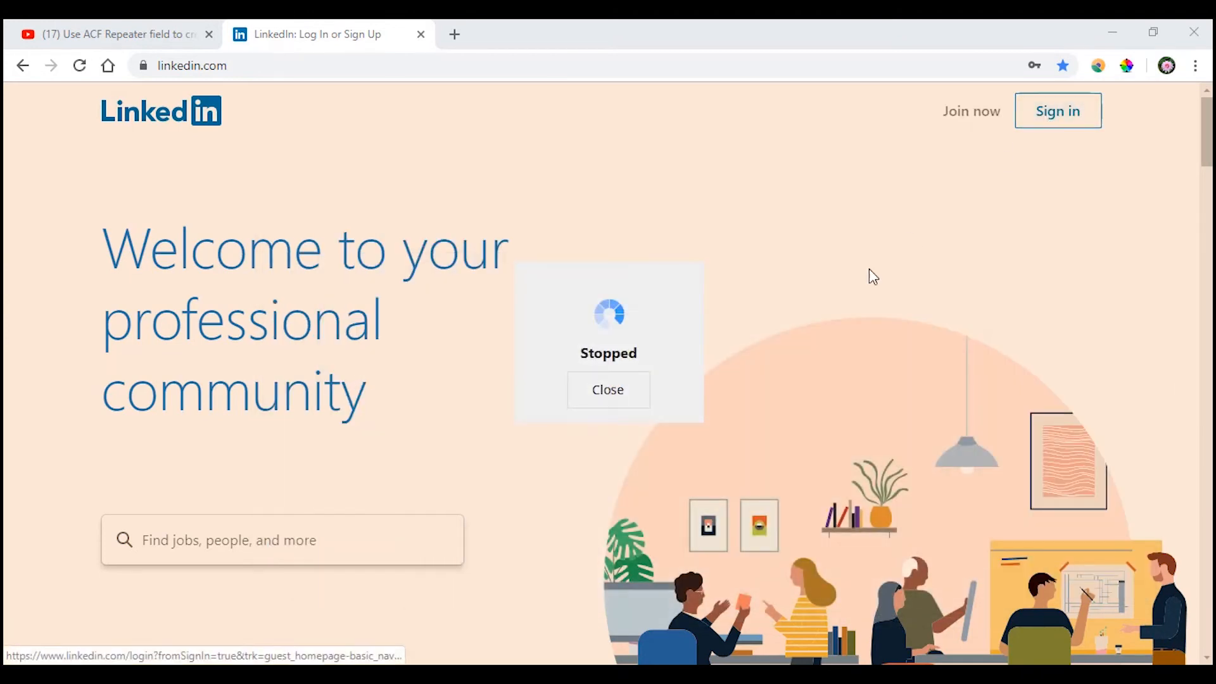
pyautogui.moveTo(844, 296)
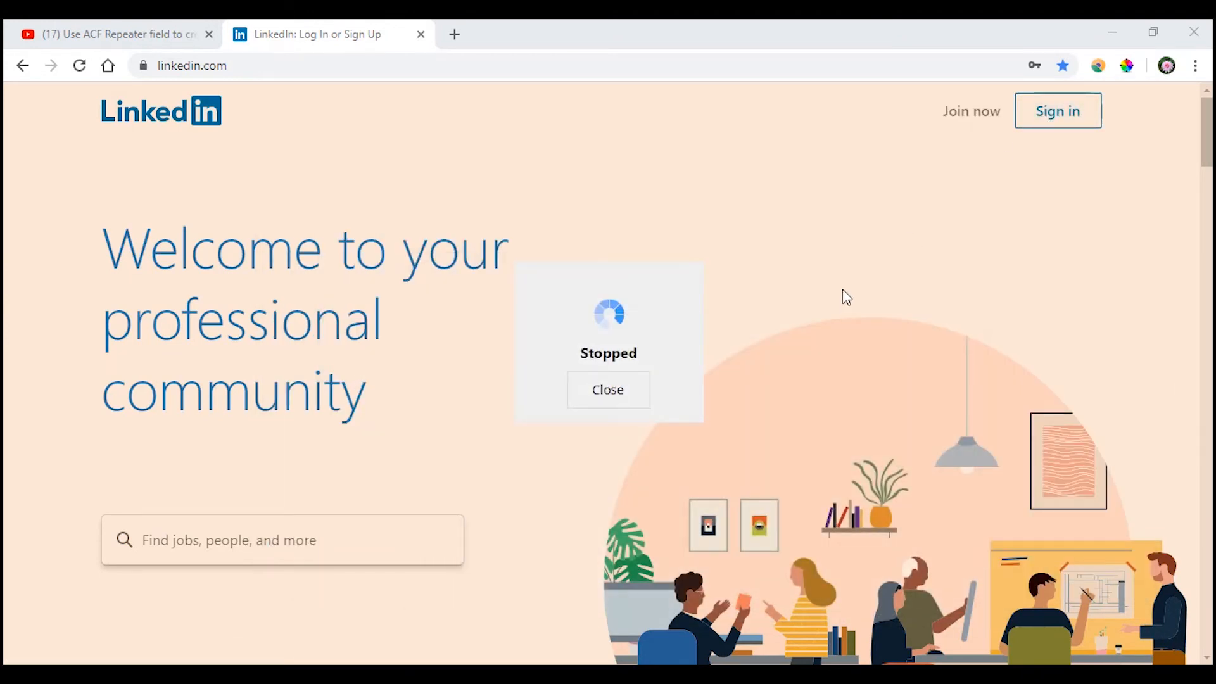
pyautogui.moveTo(653, 483)
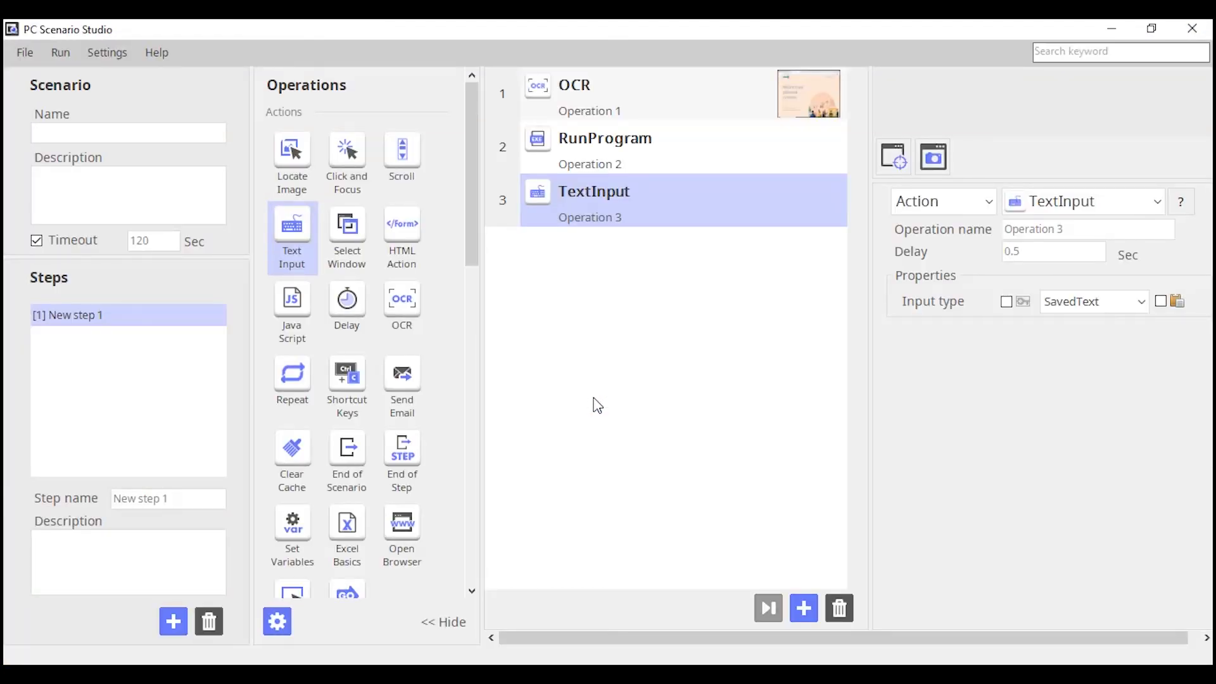
pyautogui.moveTo(648, 322)
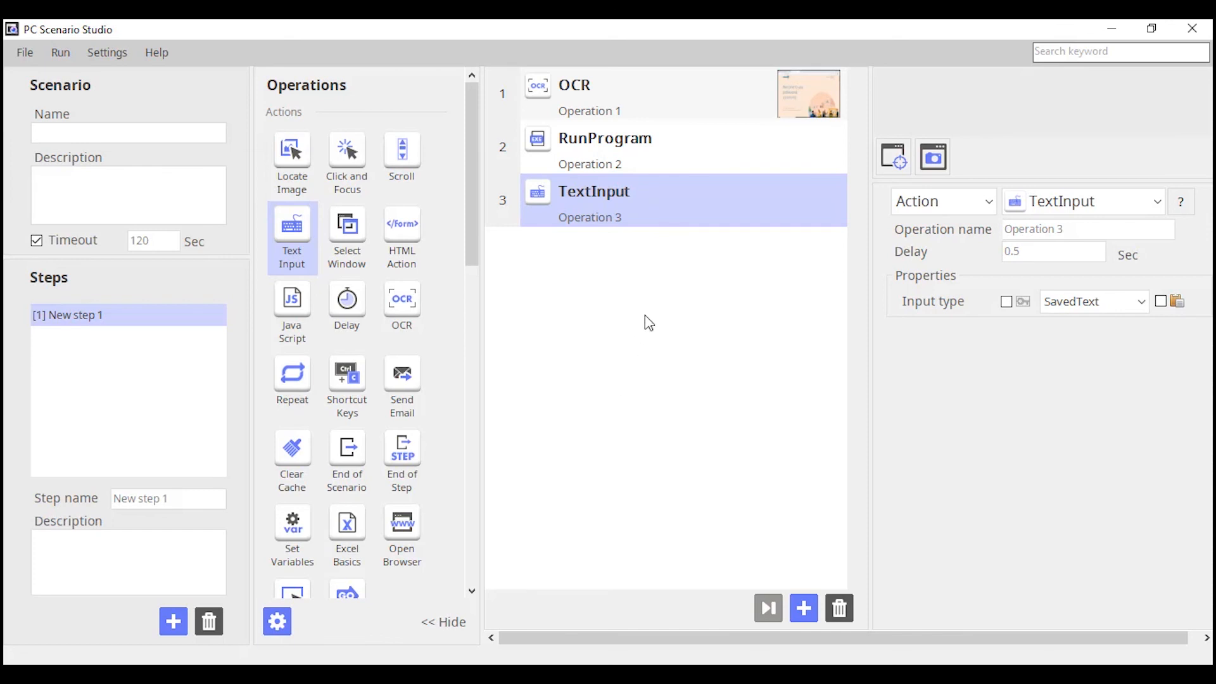
pyautogui.moveTo(670, 266)
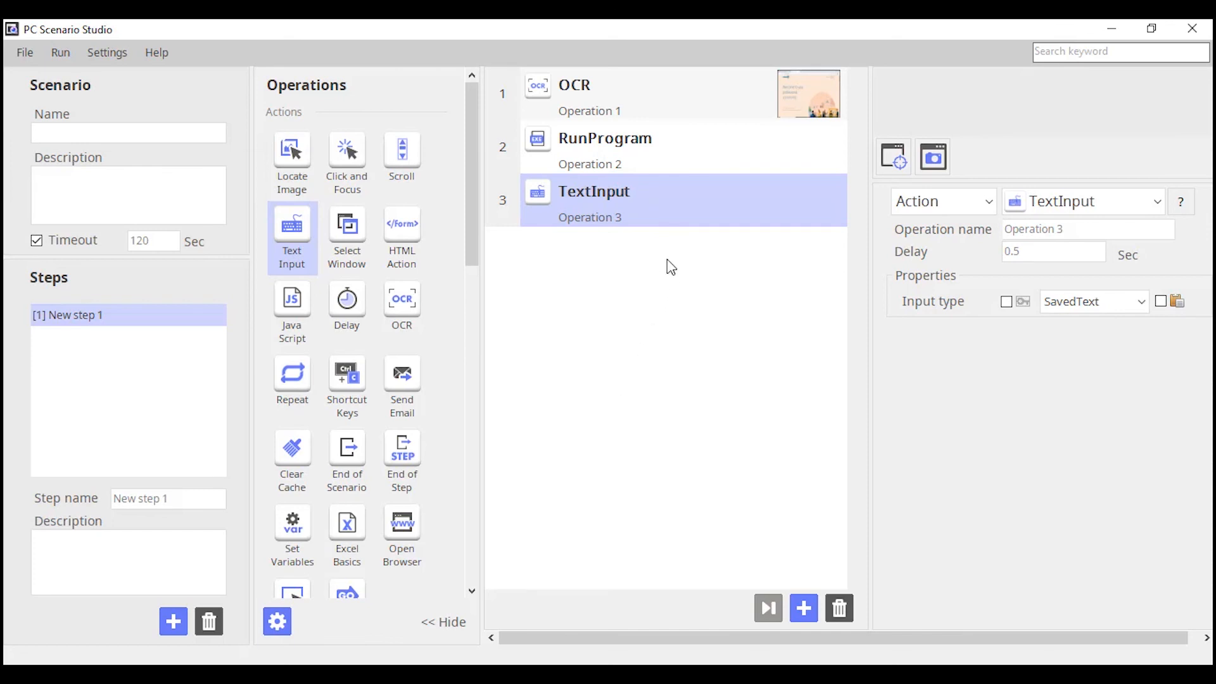
pyautogui.moveTo(628, 383)
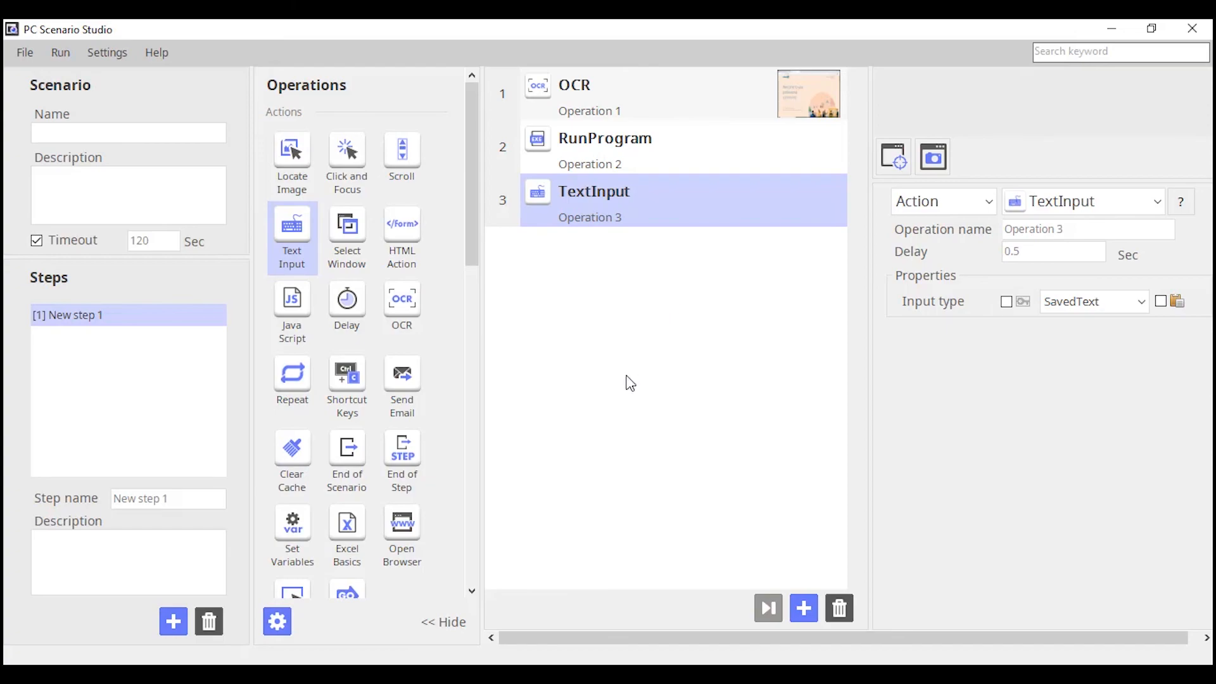